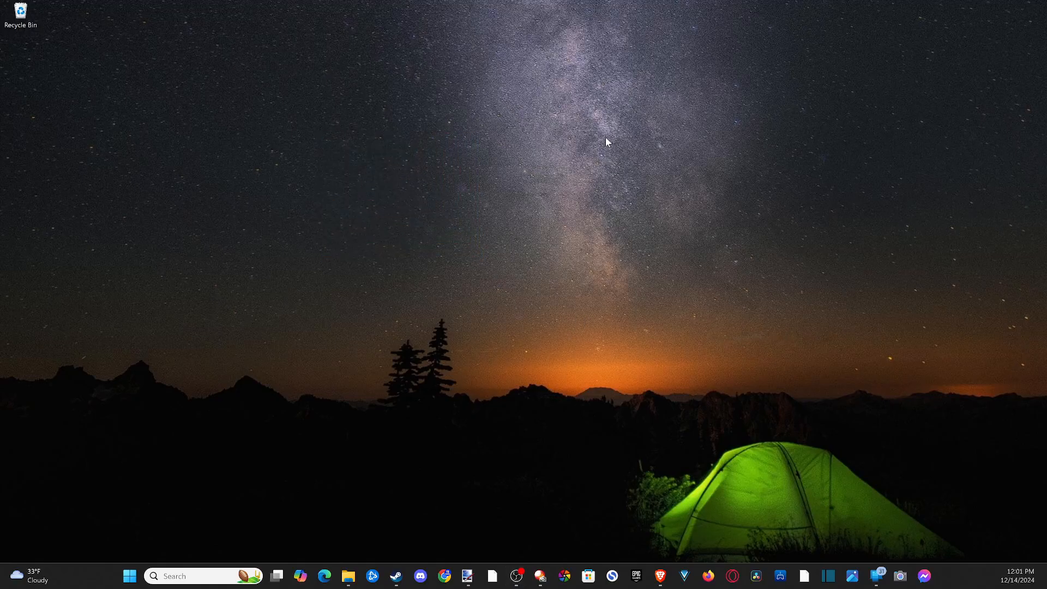
{"action": "mouse_move", "coordinate": [446, 162]}
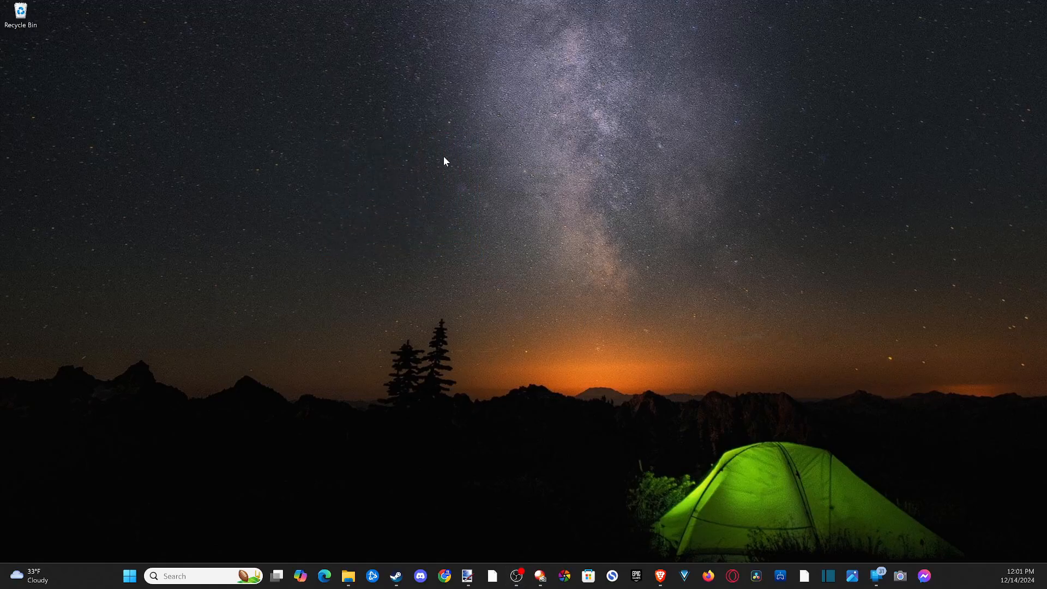
{"action": "mouse_move", "coordinate": [328, 211]}
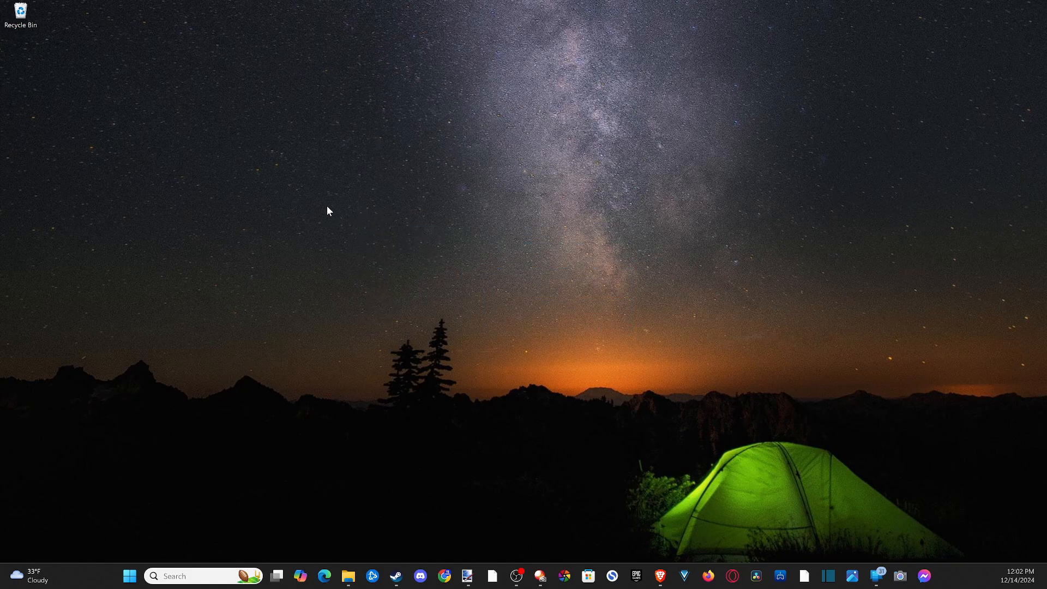
{"action": "mouse_move", "coordinate": [426, 319]}
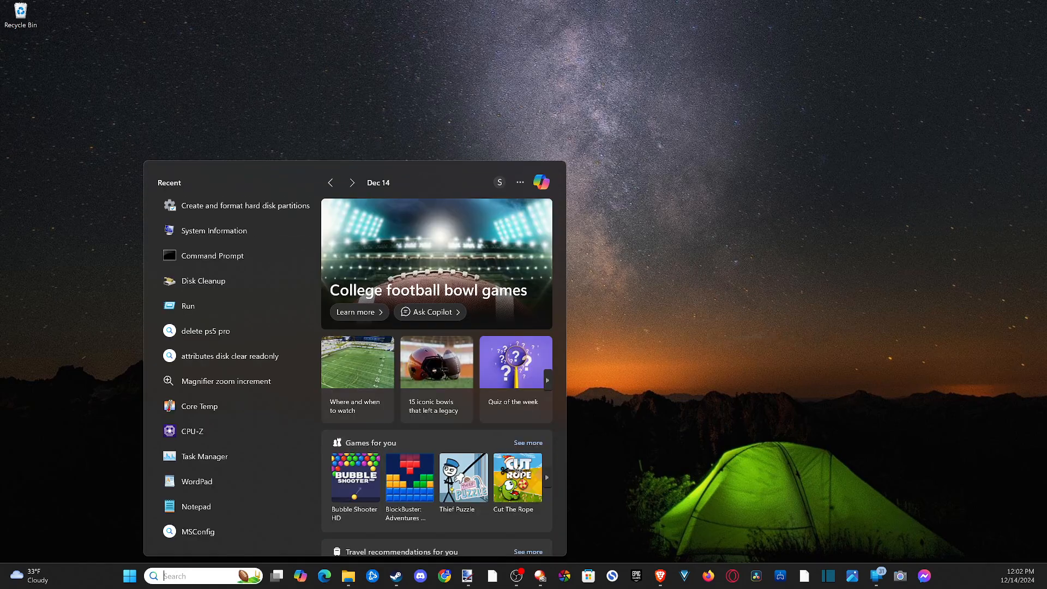
Search 'creat' so Create and format hard disk partitions is the best match.
{"action": "type", "text": "creat"}
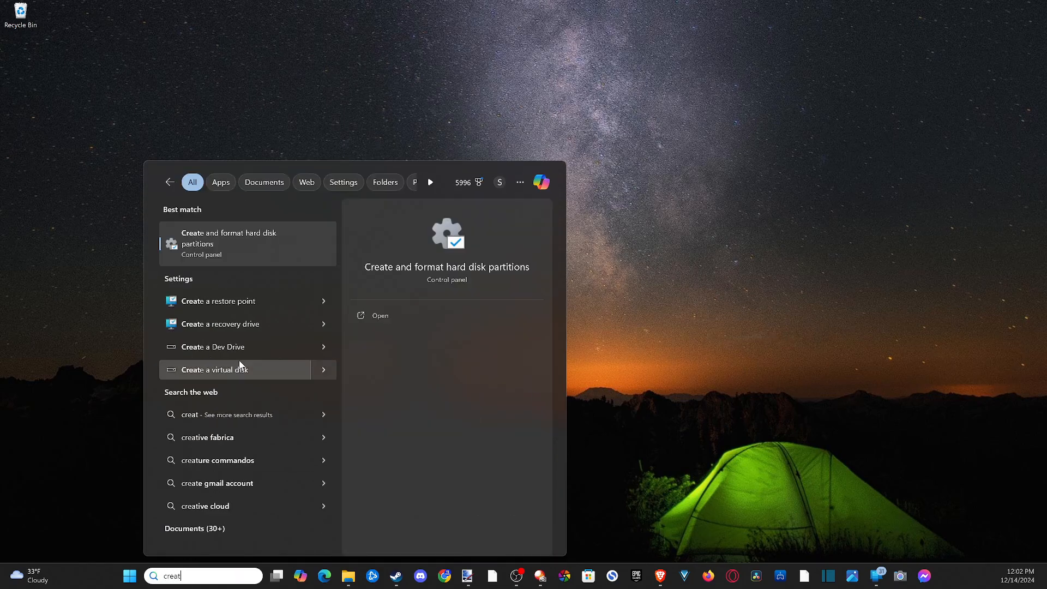
{"action": "mouse_move", "coordinate": [183, 255]}
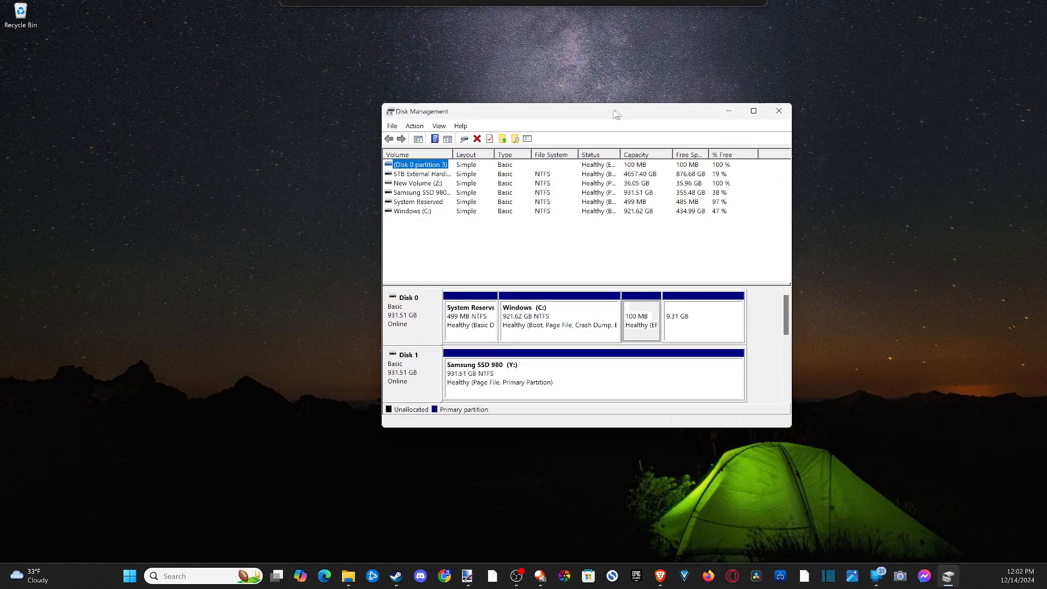
Maximize Disk Management to view Disk 2's New Volume (Z:) and 21.70 GB unallocated.
{"action": "left_click", "coordinate": [753, 111]}
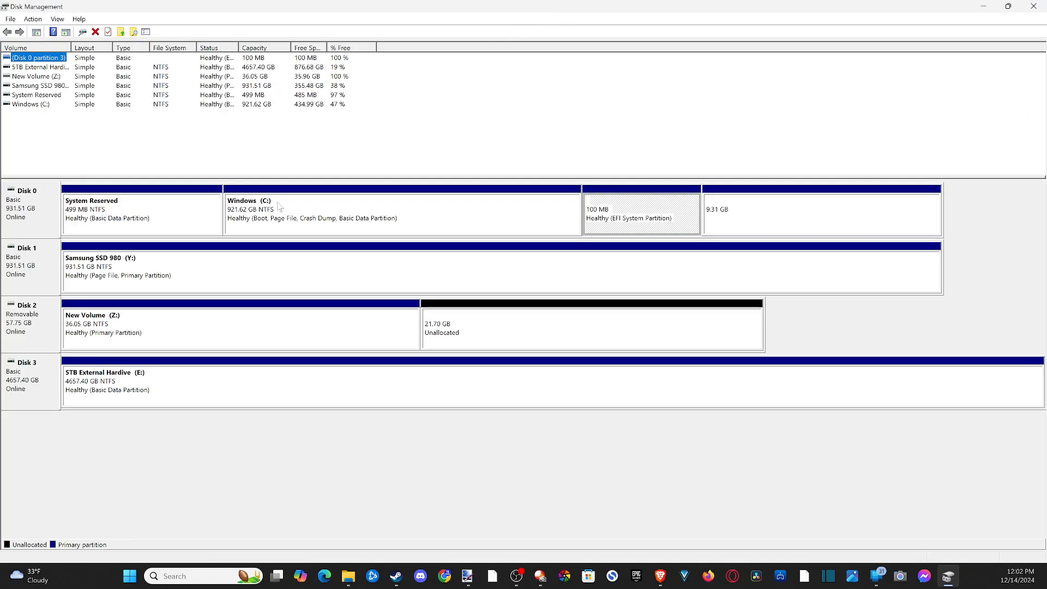
{"action": "mouse_move", "coordinate": [32, 313]}
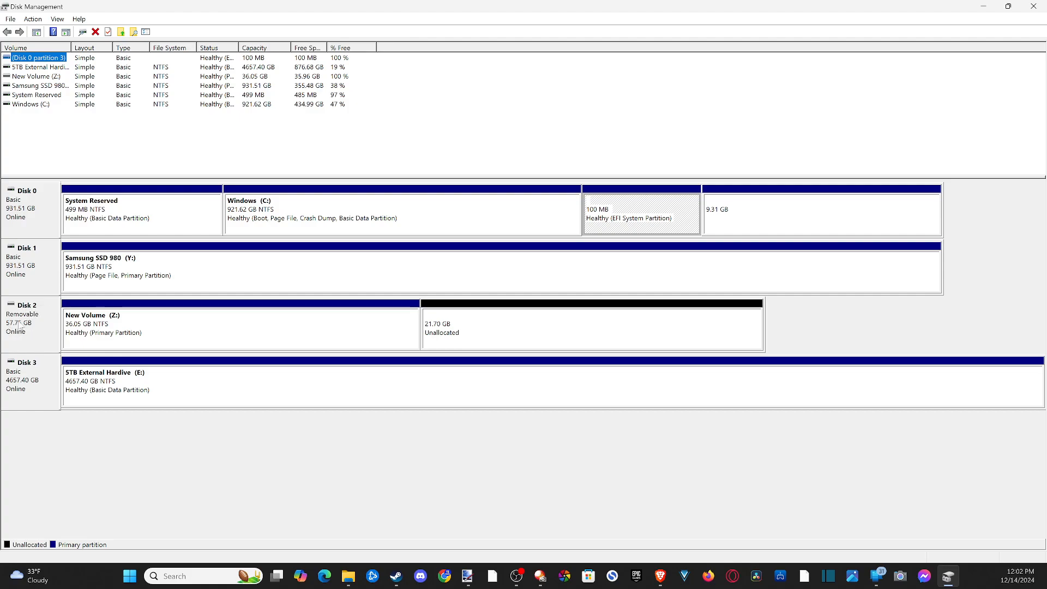
{"action": "mouse_move", "coordinate": [19, 337]}
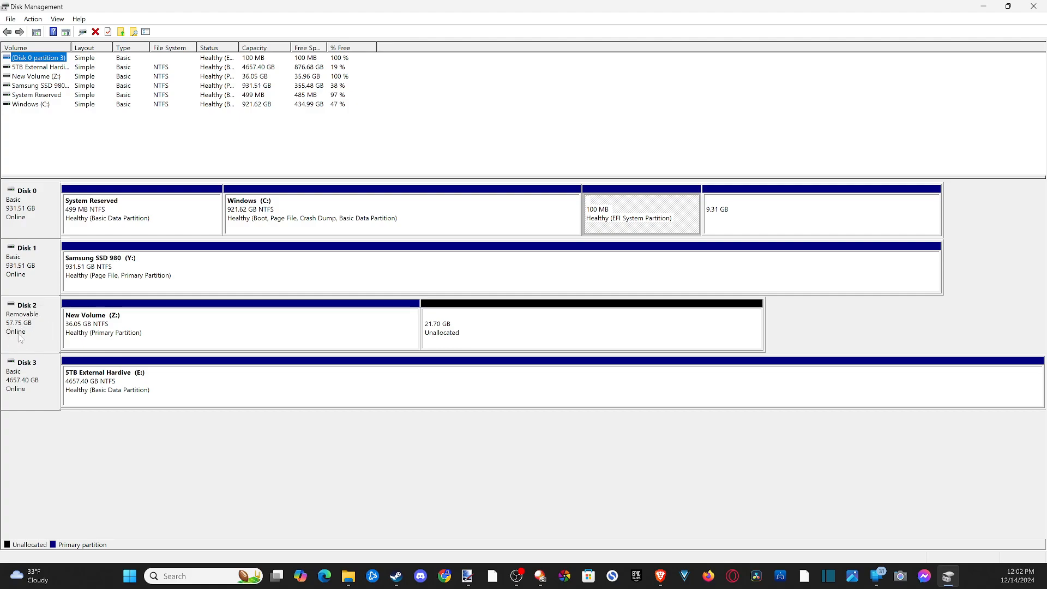
{"action": "mouse_move", "coordinate": [78, 334]}
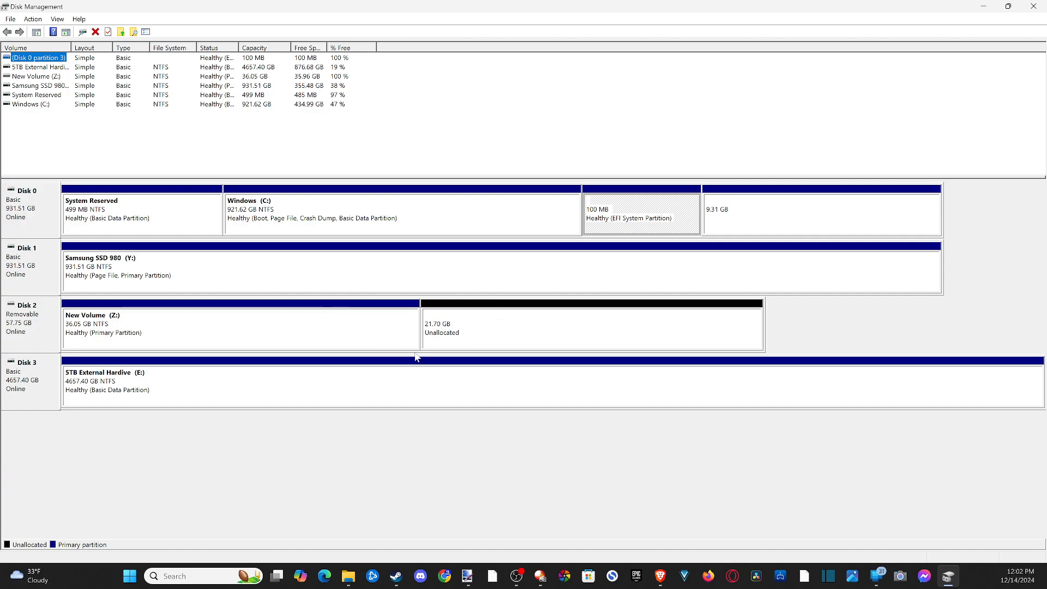
{"action": "mouse_move", "coordinate": [166, 326]}
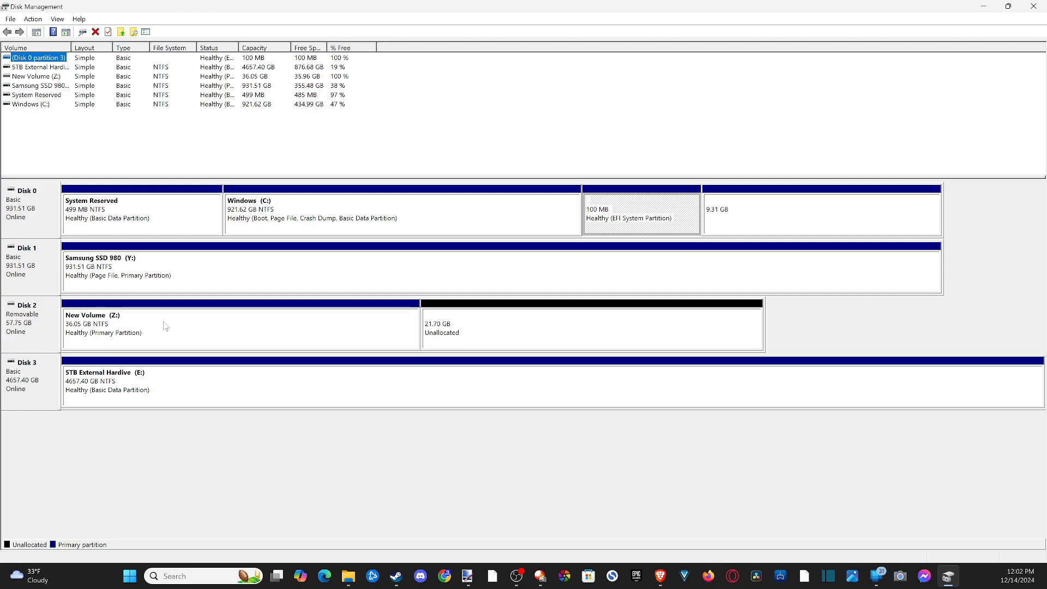
{"action": "mouse_move", "coordinate": [486, 338]}
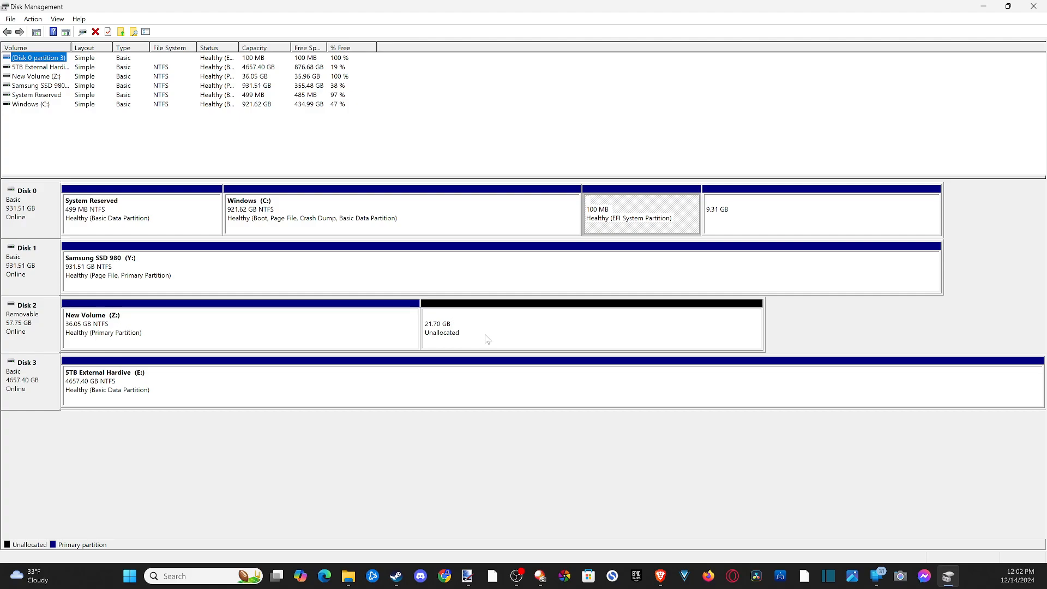
{"action": "mouse_move", "coordinate": [446, 335]}
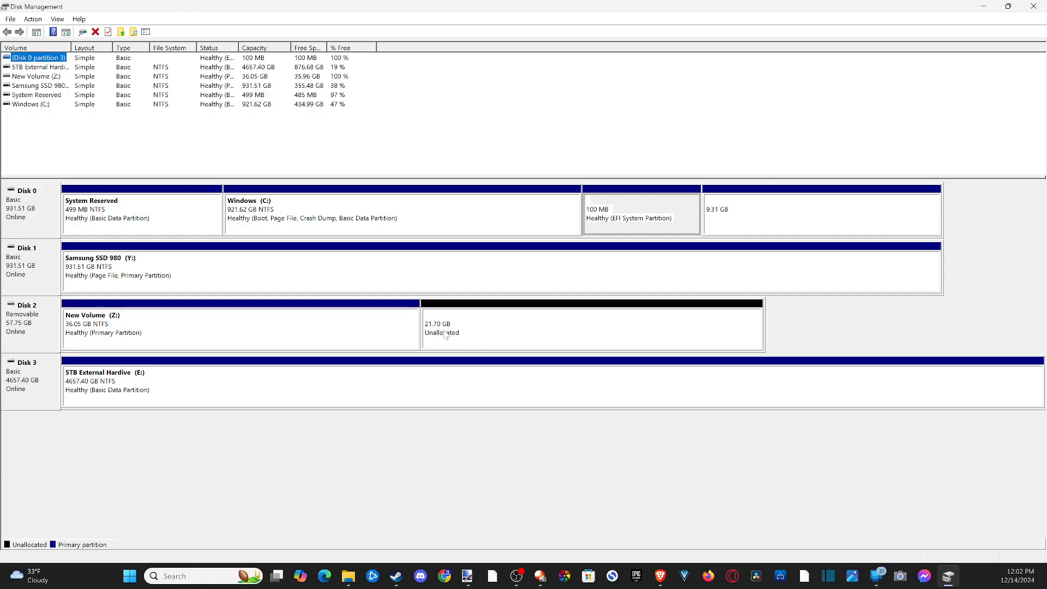
{"action": "mouse_move", "coordinate": [433, 317]}
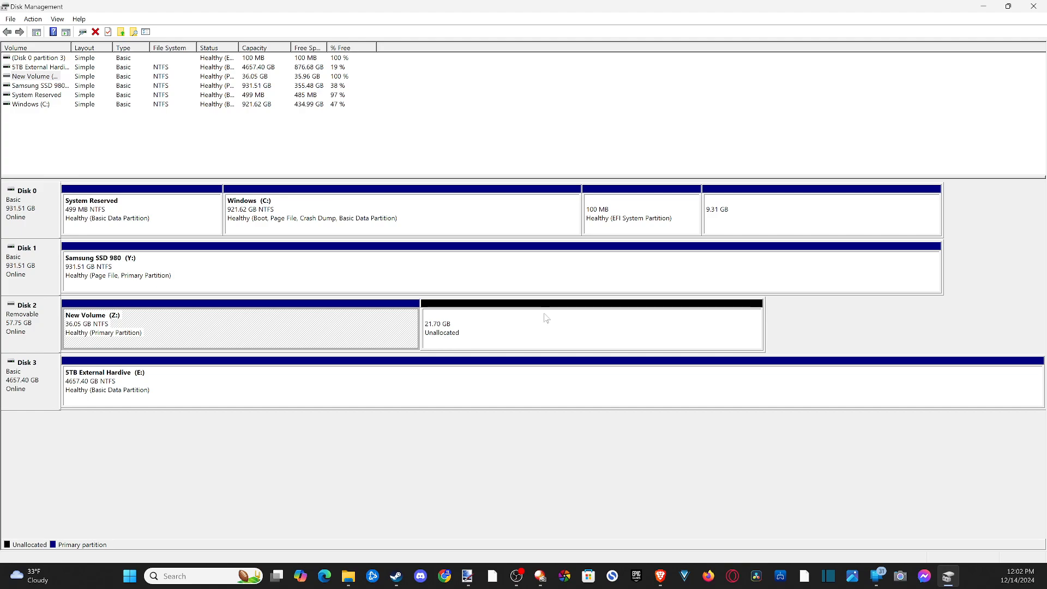
{"action": "mouse_move", "coordinate": [503, 326]}
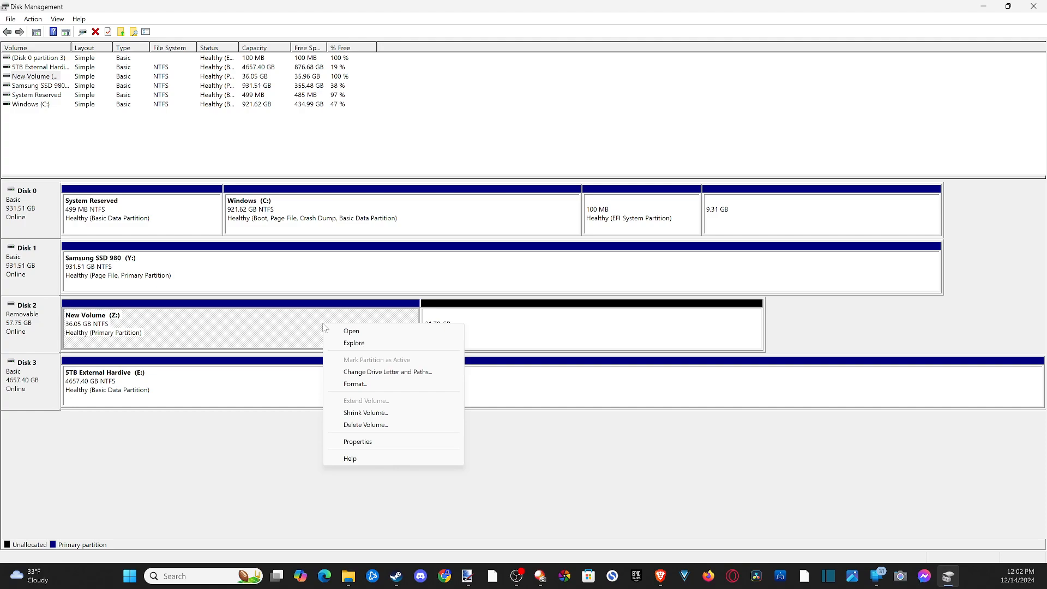
{"action": "mouse_move", "coordinate": [364, 424]}
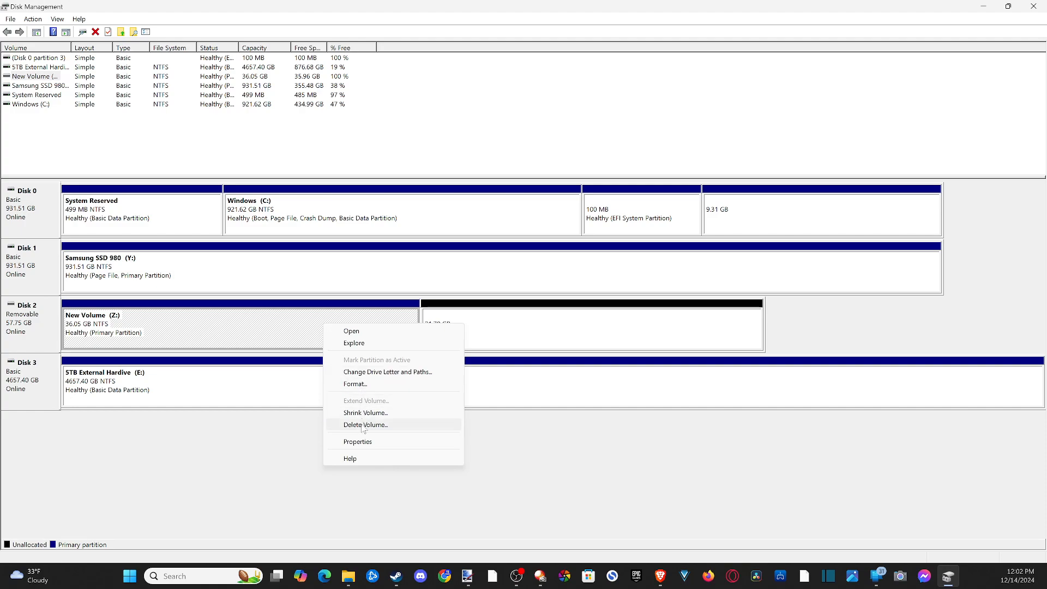
Delete New Volume (Z:) and start the New Simple Volume wizard on Disk 2's 57.75 GB unallocated space.
{"action": "left_click", "coordinate": [365, 424]}
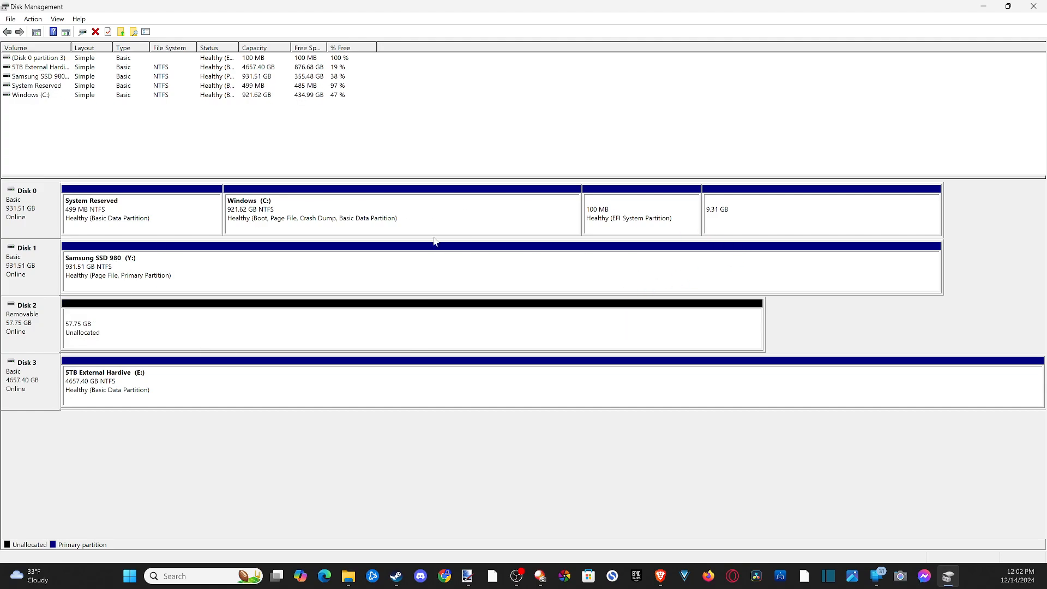
{"action": "mouse_move", "coordinate": [64, 330]}
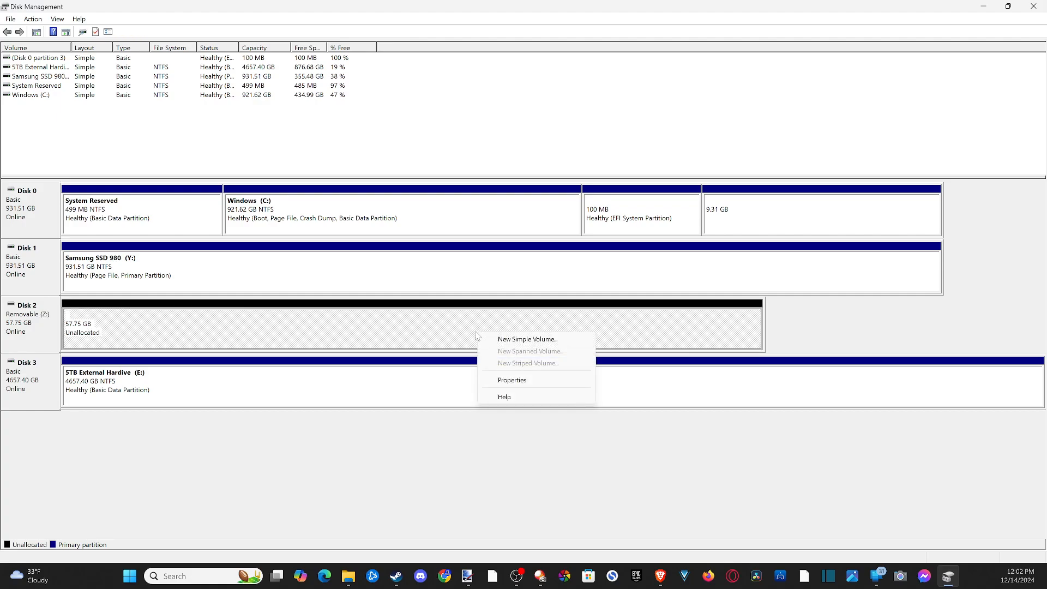
{"action": "mouse_move", "coordinate": [527, 339]}
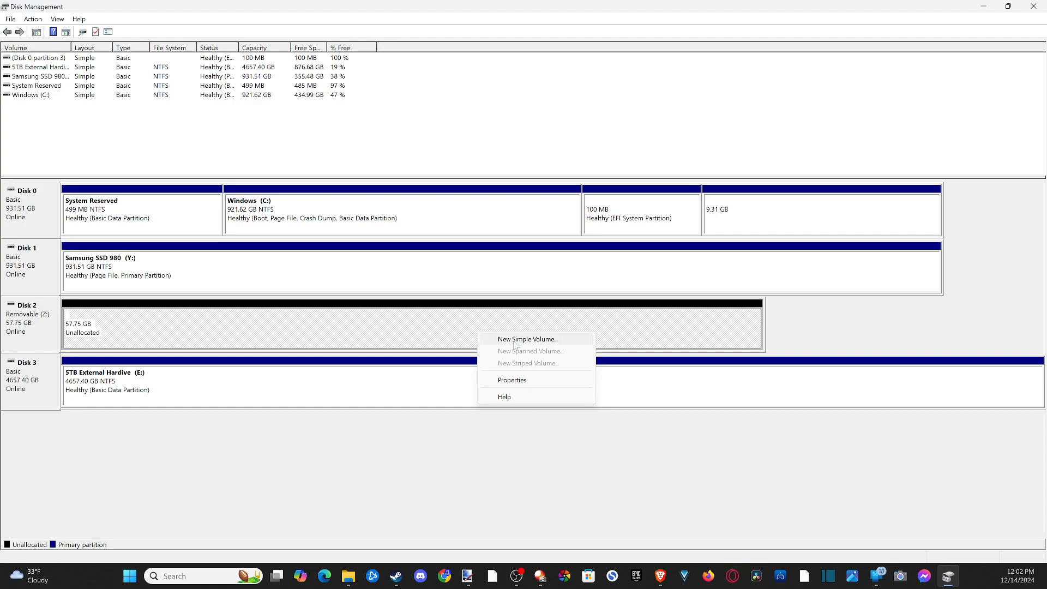
{"action": "left_click", "coordinate": [527, 338]}
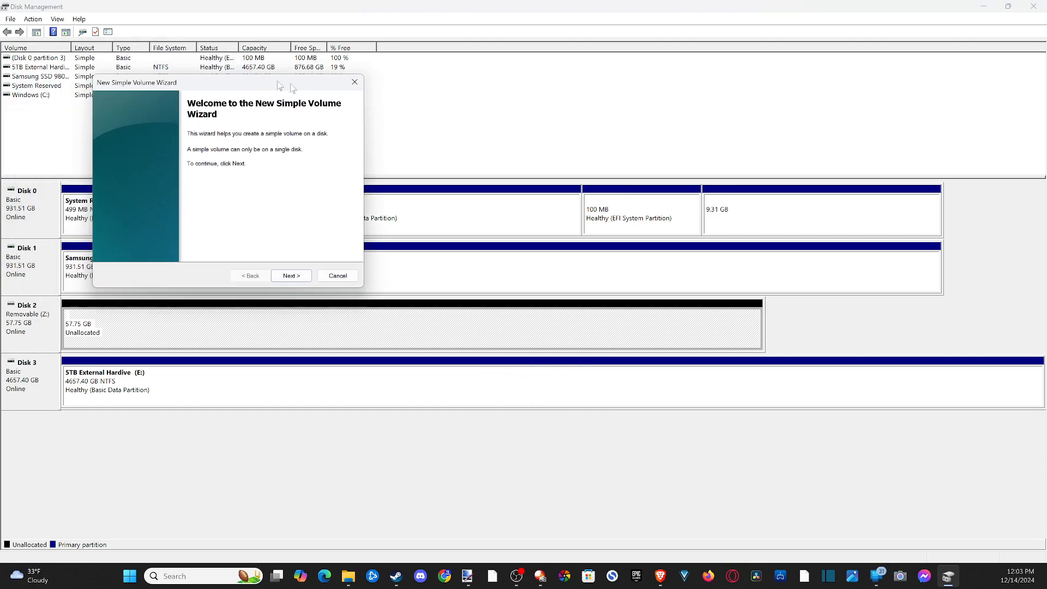
Define a 59134 MB simple volume with drive letter X, NTFS, labelled New Volume.
{"action": "left_click", "coordinate": [290, 275]}
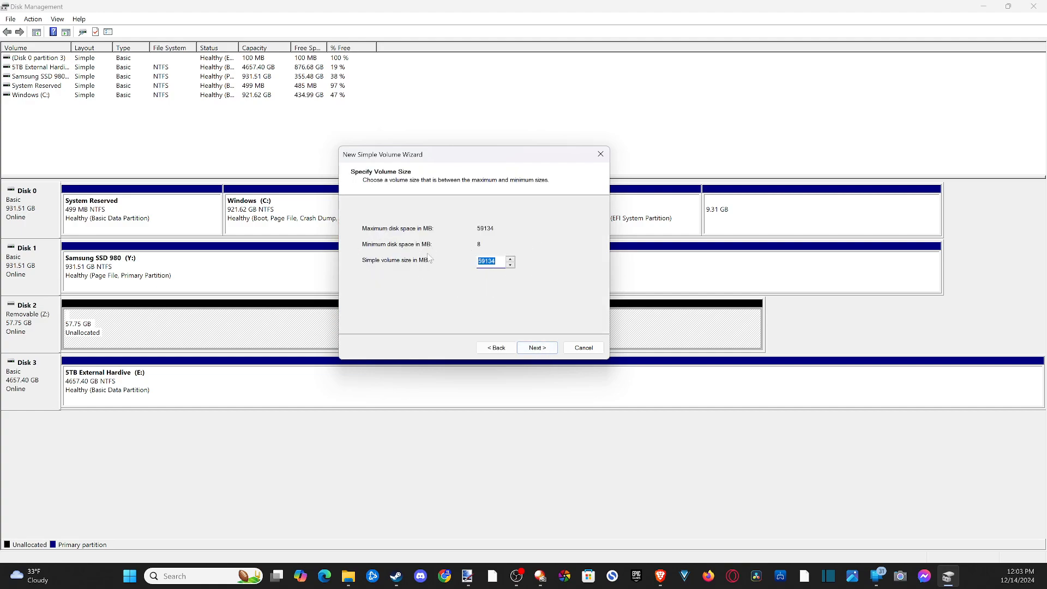
{"action": "mouse_move", "coordinate": [444, 250]}
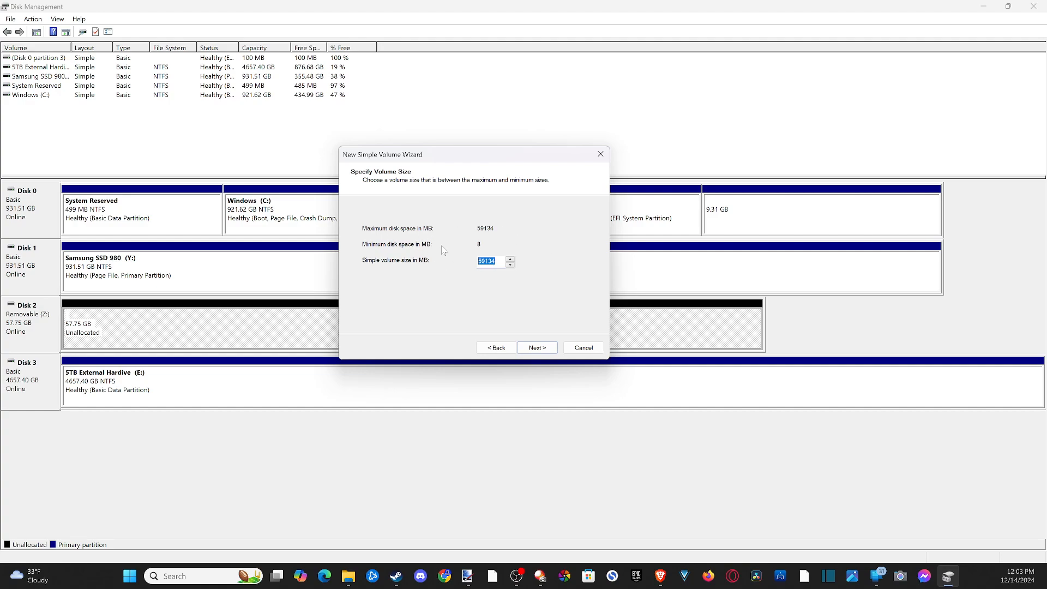
{"action": "mouse_move", "coordinate": [530, 249]}
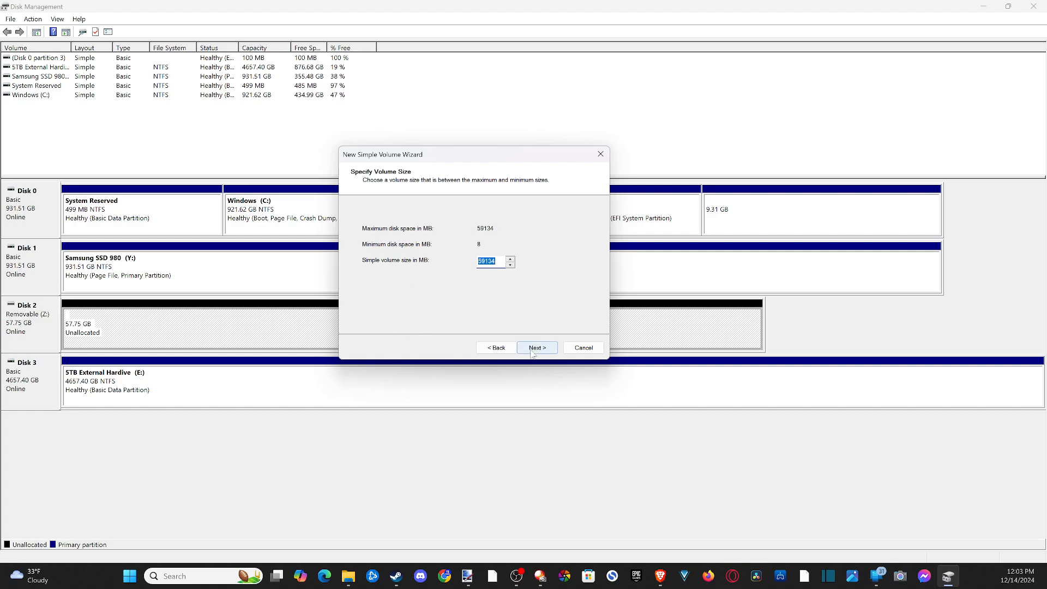
{"action": "left_click", "coordinate": [537, 347]}
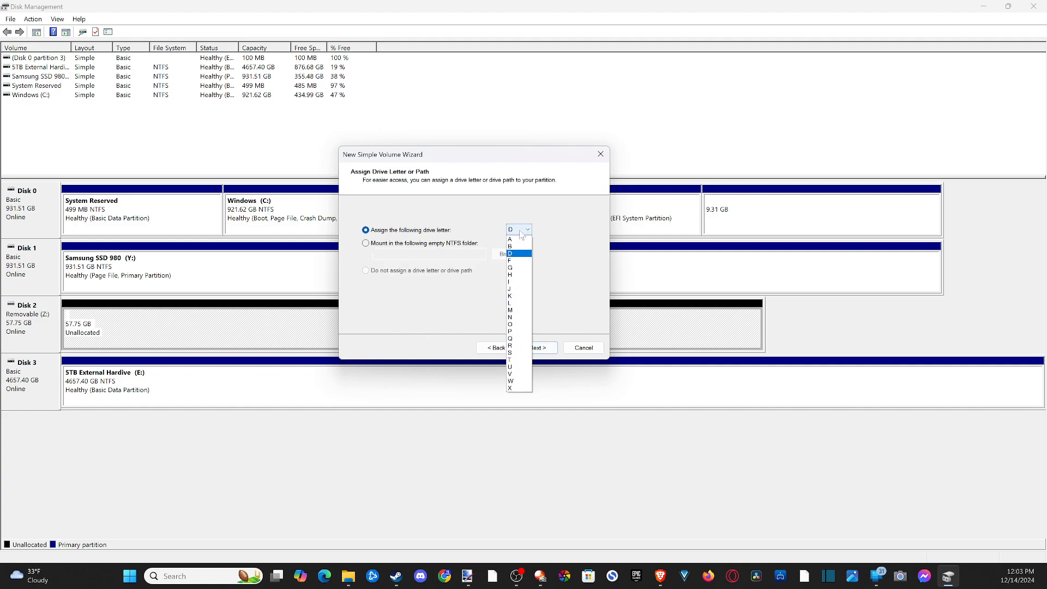
{"action": "left_click", "coordinate": [510, 387]}
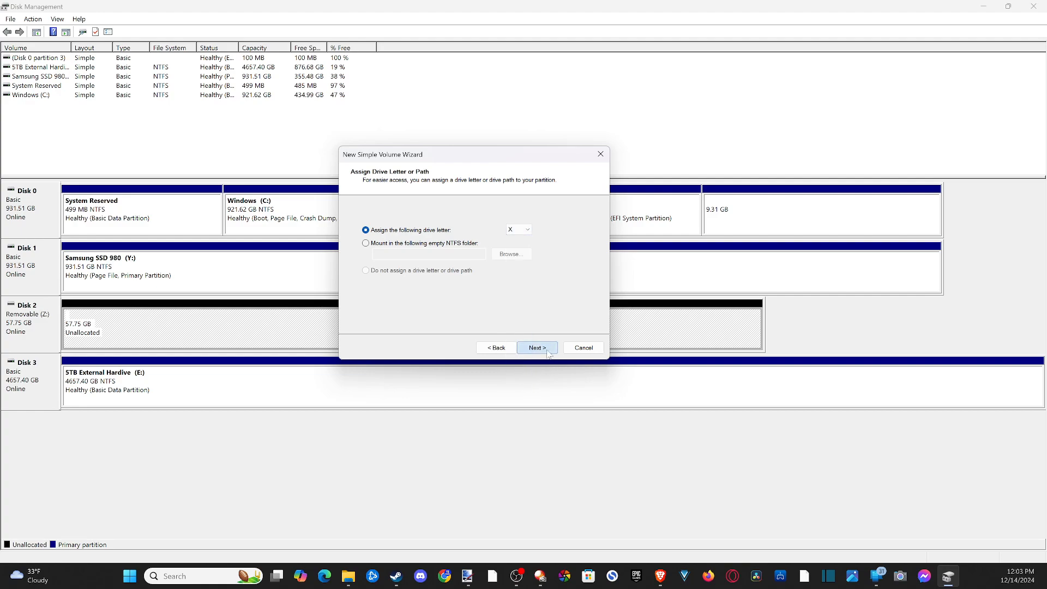
{"action": "left_click", "coordinate": [537, 347]}
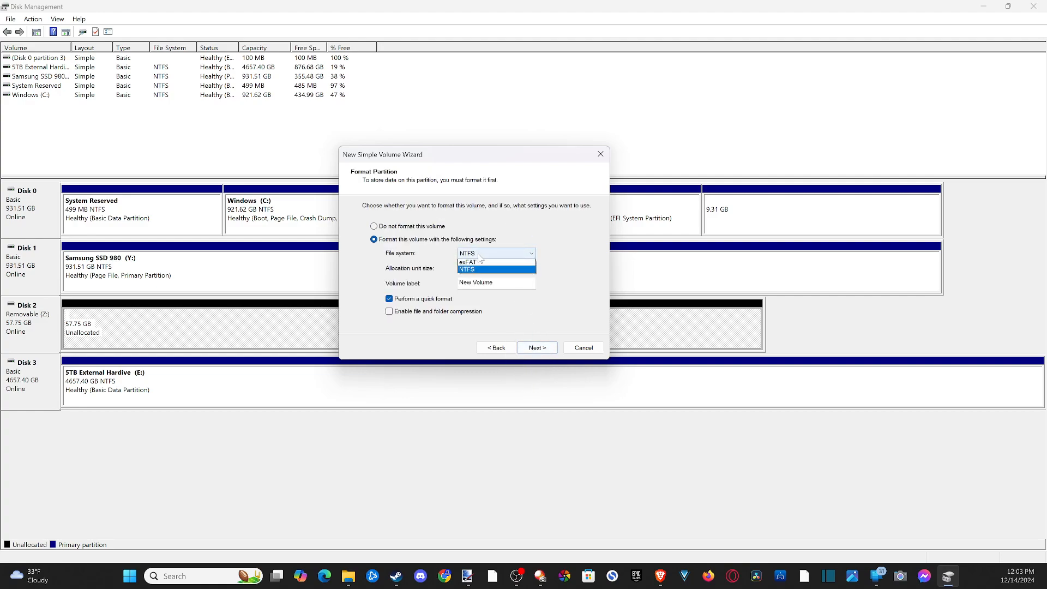
{"action": "mouse_move", "coordinate": [468, 263]}
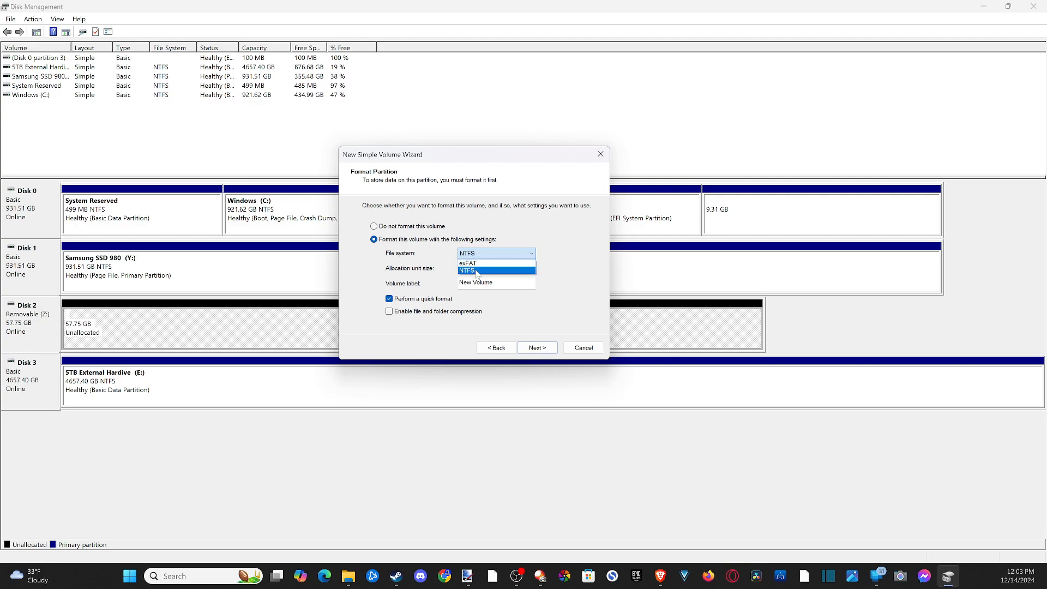
{"action": "left_click", "coordinate": [467, 271]}
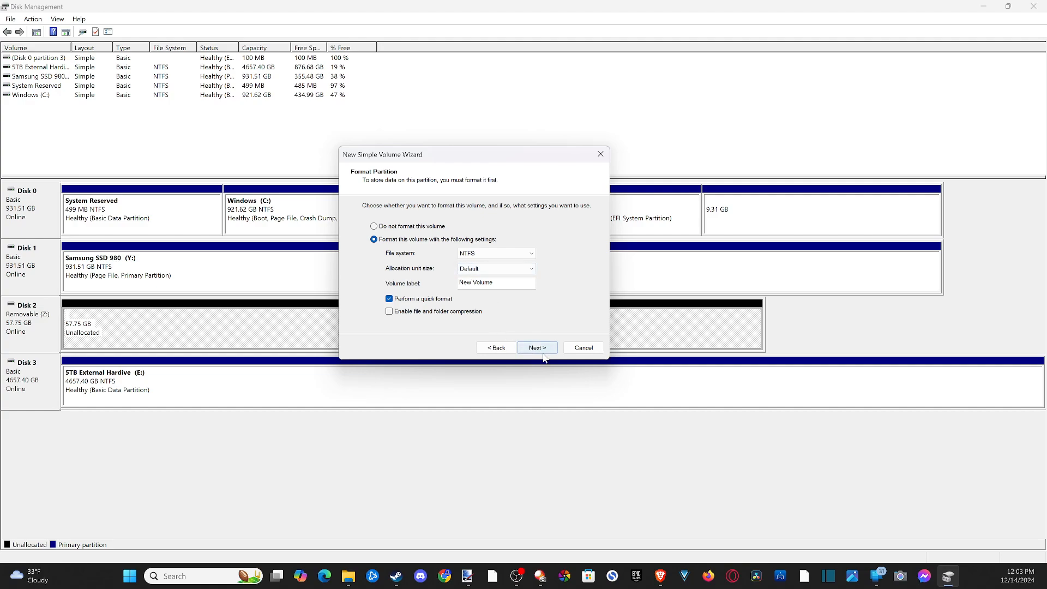
{"action": "left_click", "coordinate": [537, 347]}
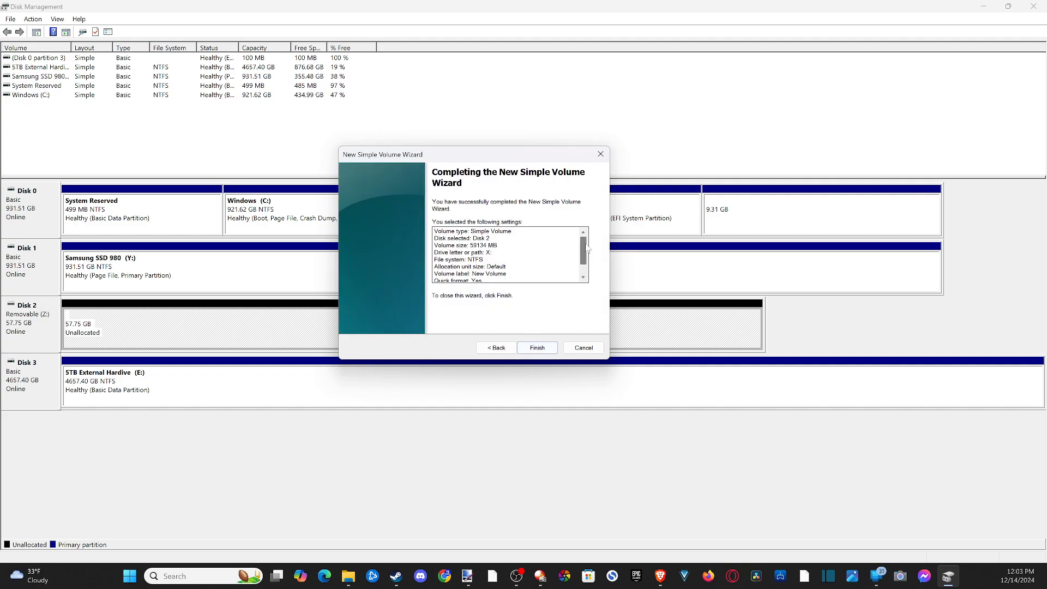
Create New Volume (X:), 57.75 GB NTFS, and close its empty Explorer window.
{"action": "left_click", "coordinate": [537, 347]}
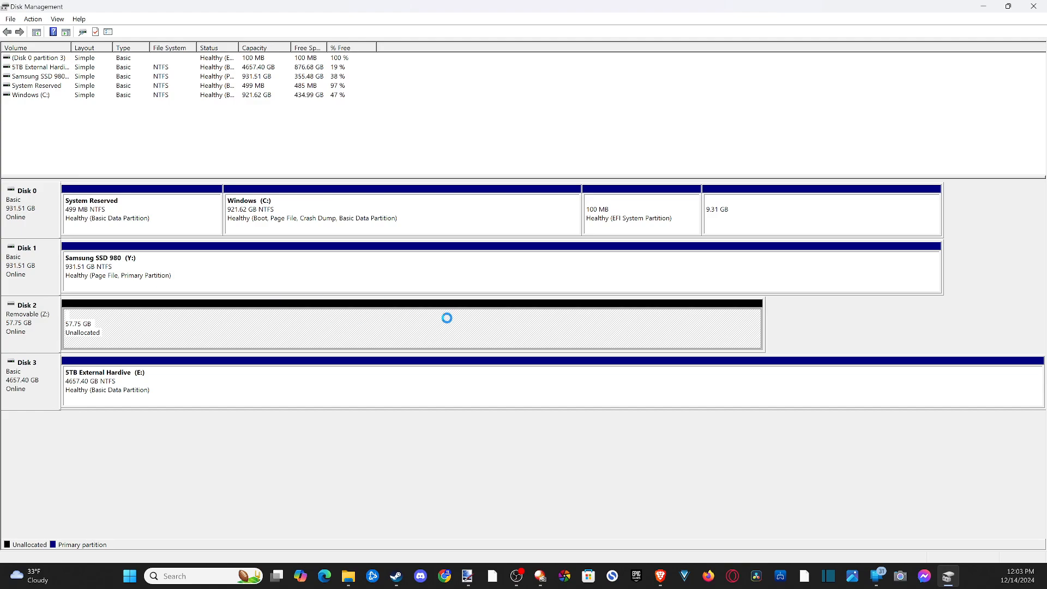
{"action": "mouse_move", "coordinate": [495, 315]}
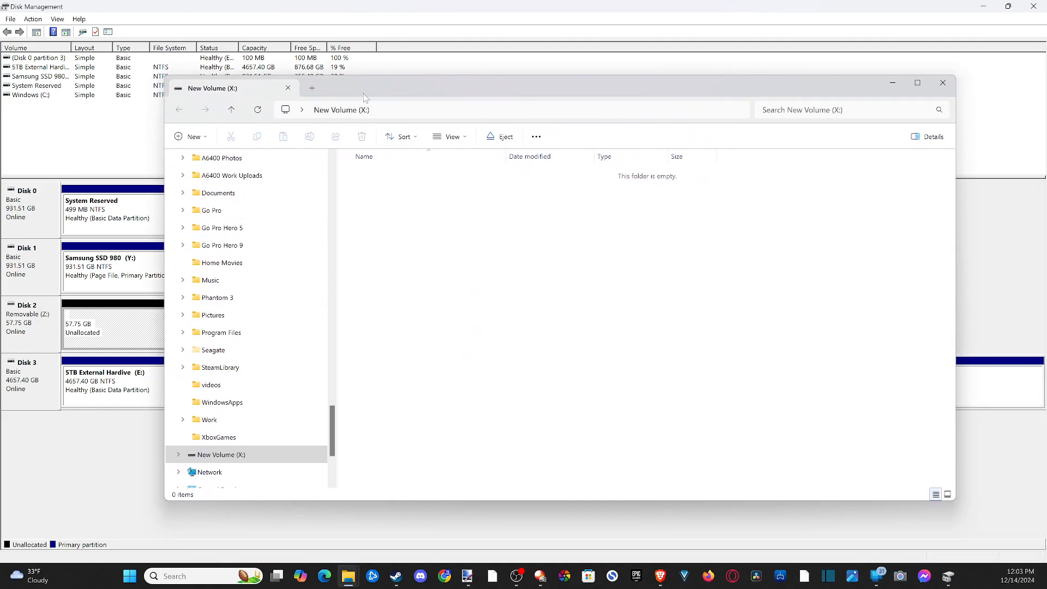
{"action": "left_click", "coordinate": [942, 83]}
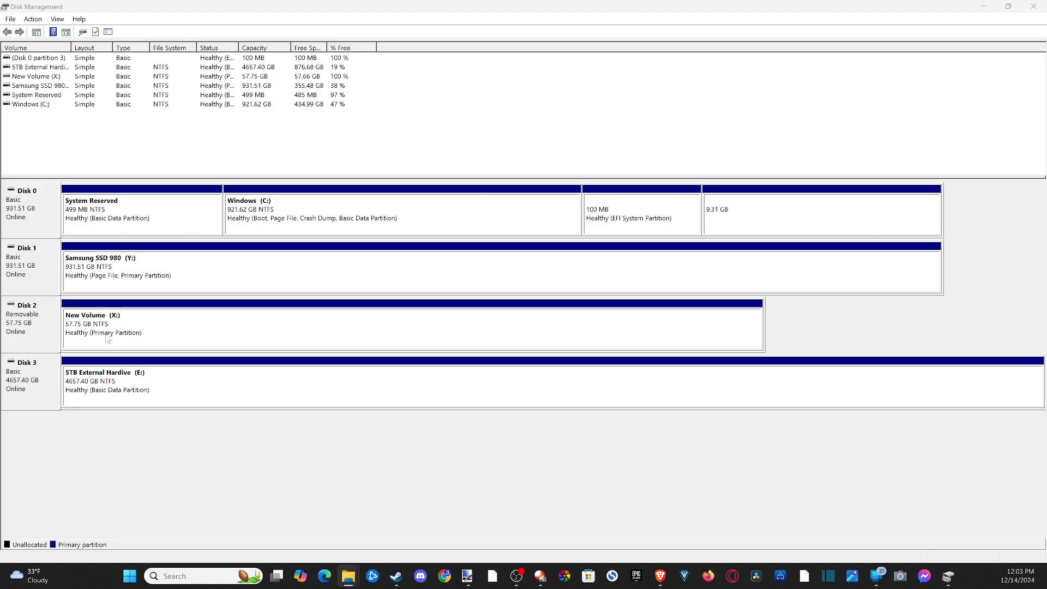
{"action": "mouse_move", "coordinate": [173, 432]}
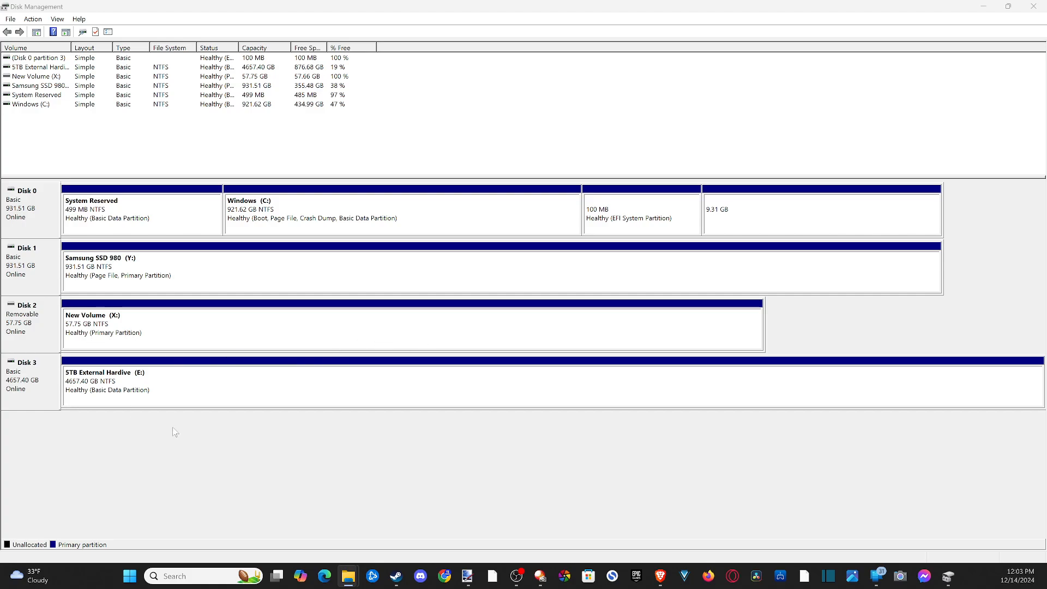
{"action": "mouse_move", "coordinate": [968, 5]}
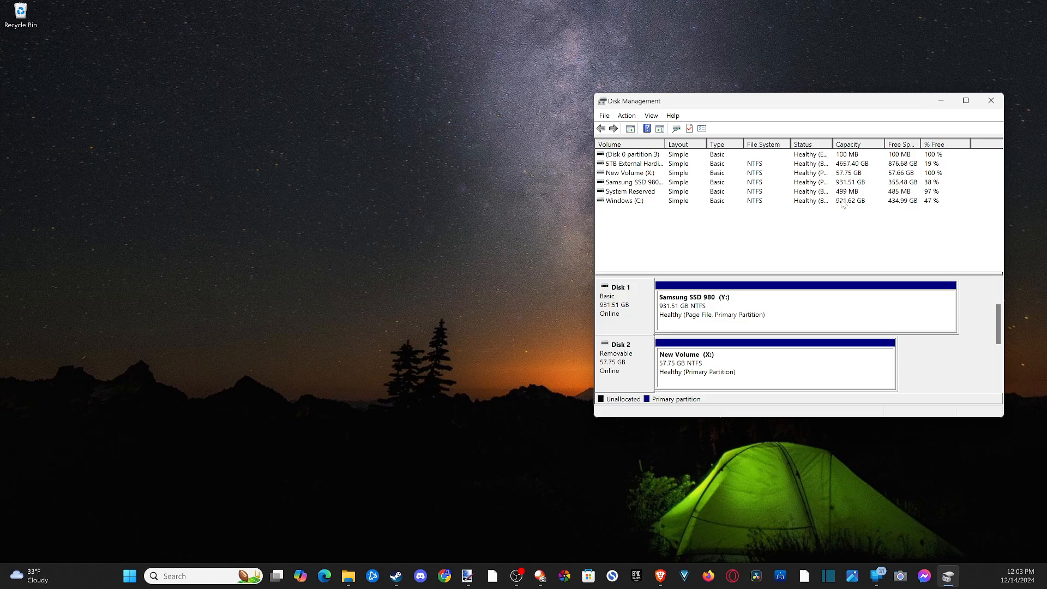
Scroll the restored Disk Management list to confirm Disk 2 as New Volume (X:).
{"action": "scroll", "scroll_direction": "down", "scroll_amount": 3}
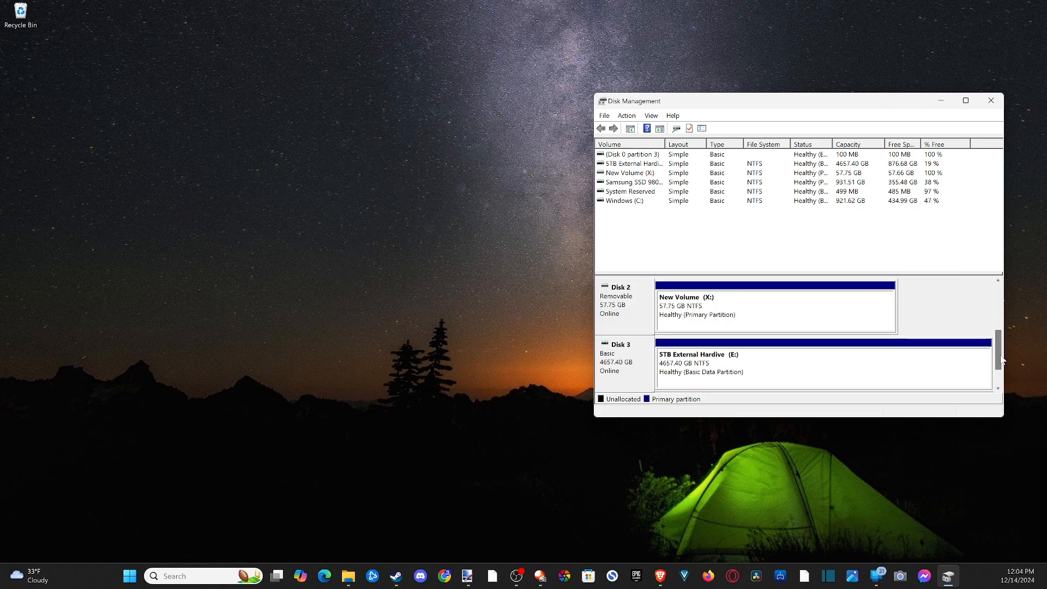